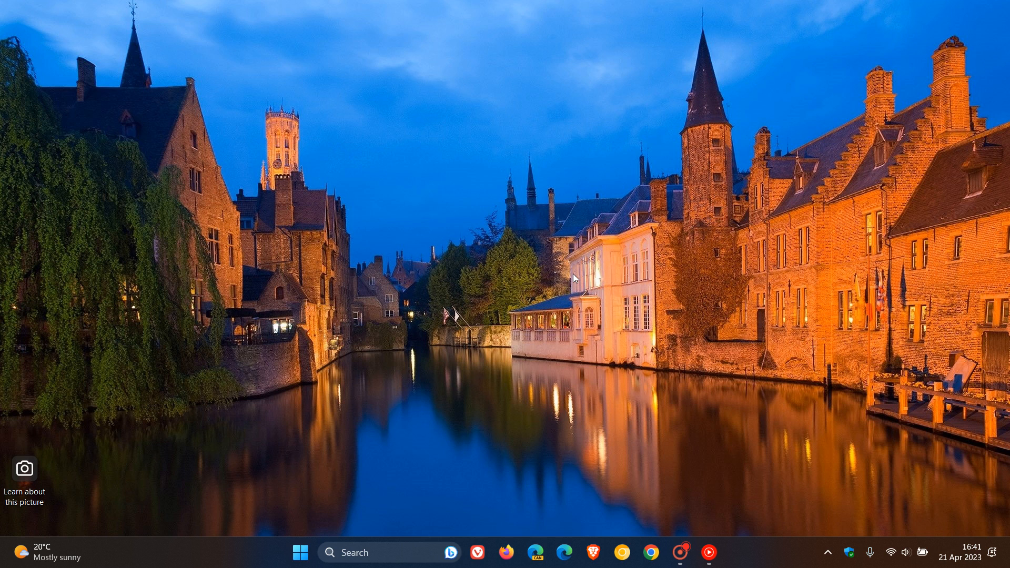
- Show the Windows Update page reporting the system is up to date
{"action": "left_click", "coordinate": [299, 552]}
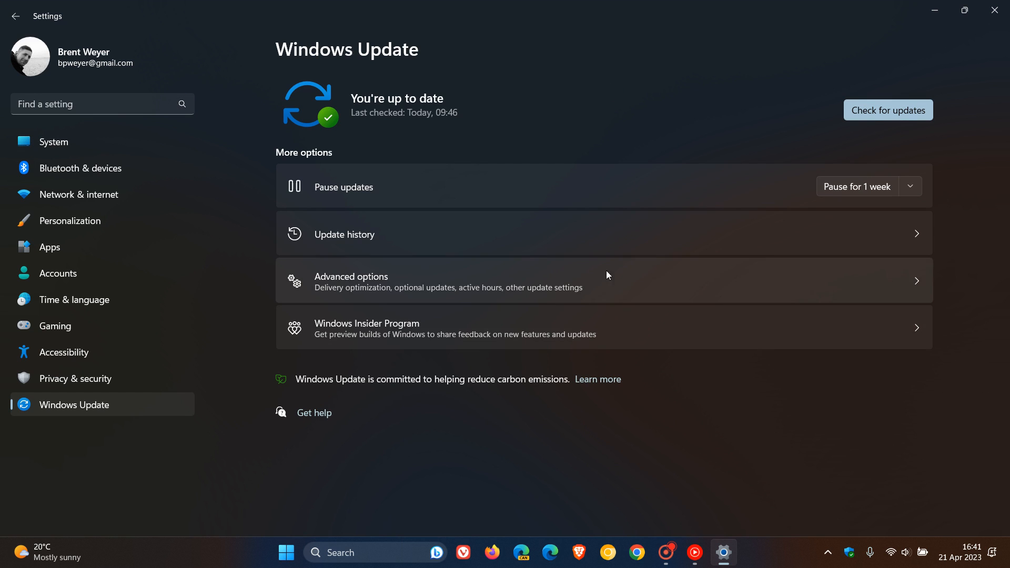
- View the update history and follow the Learn more link for KB4023057
{"action": "left_click", "coordinate": [345, 234]}
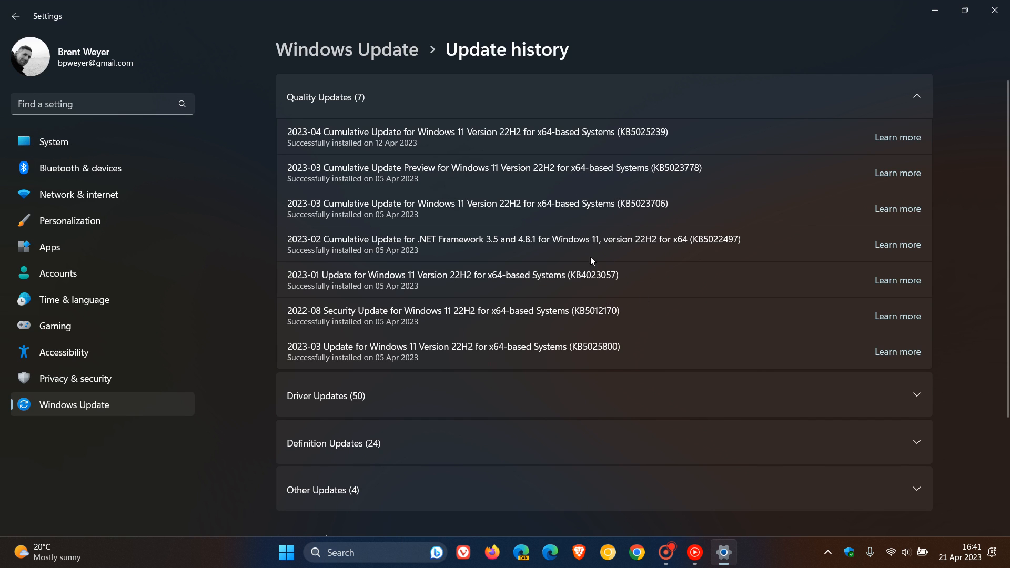
{"action": "mouse_move", "coordinate": [609, 294]}
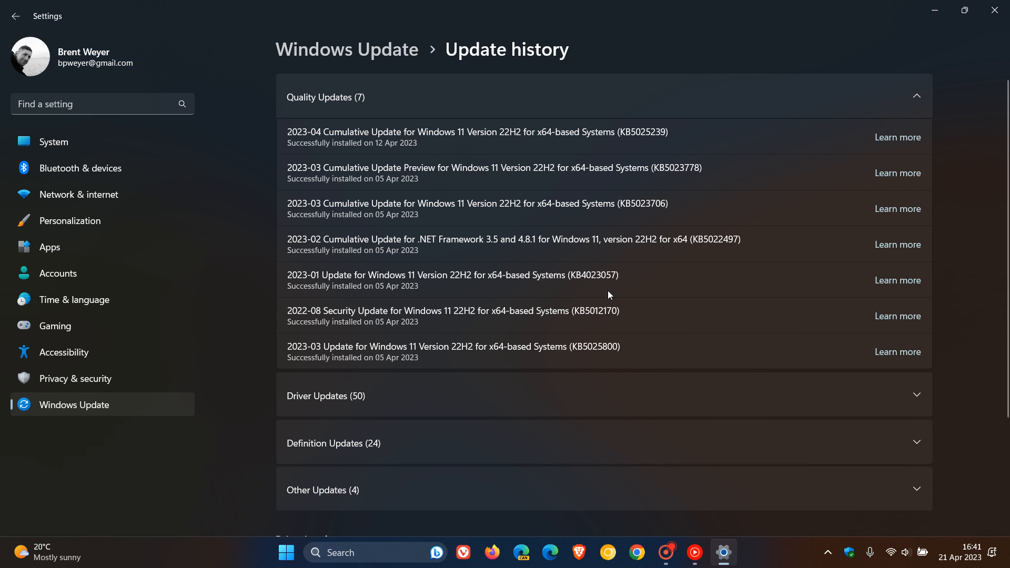
{"action": "mouse_move", "coordinate": [628, 289]}
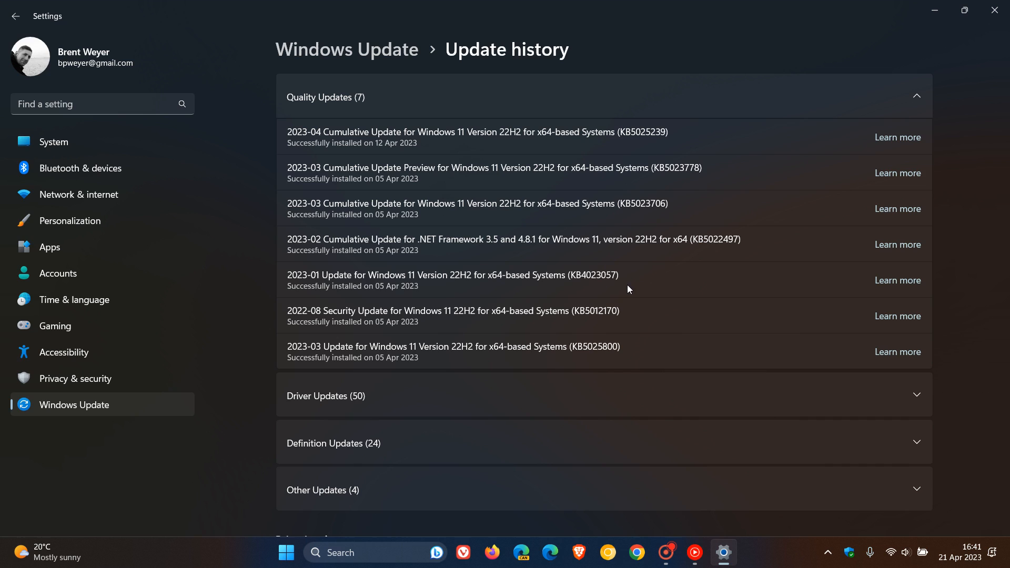
{"action": "mouse_move", "coordinate": [960, 122]}
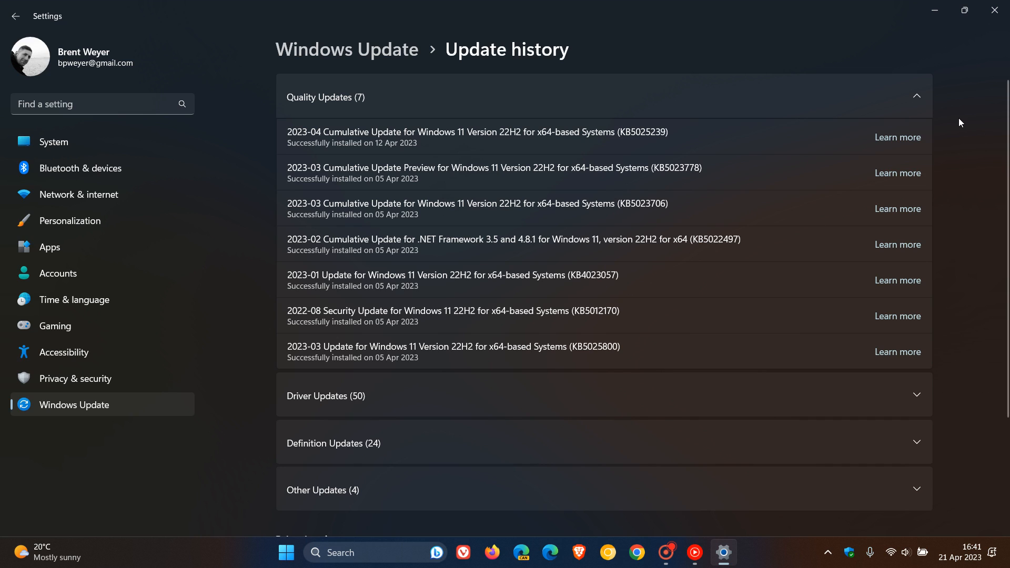
{"action": "mouse_move", "coordinate": [598, 274]}
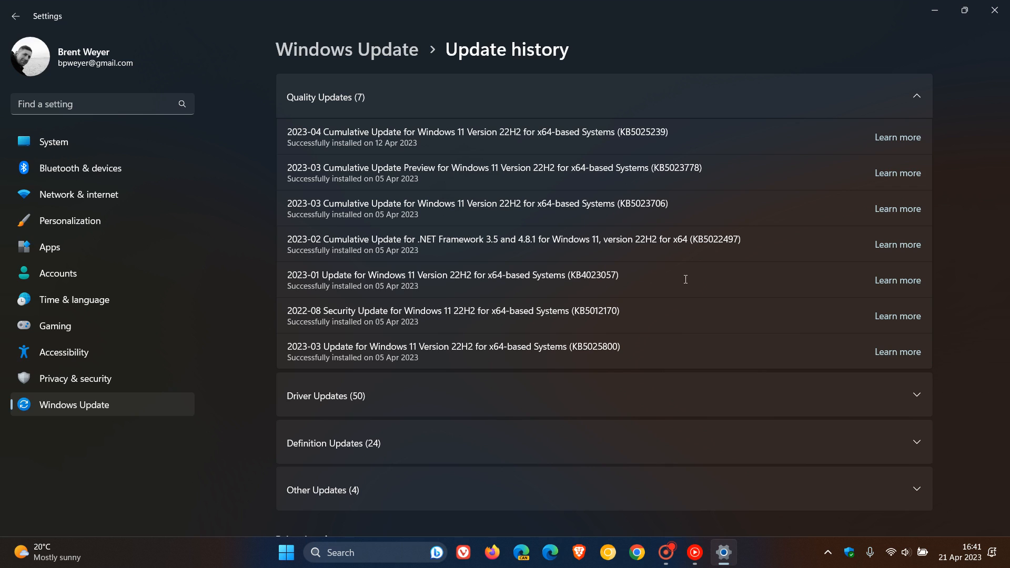
{"action": "mouse_move", "coordinate": [825, 123]}
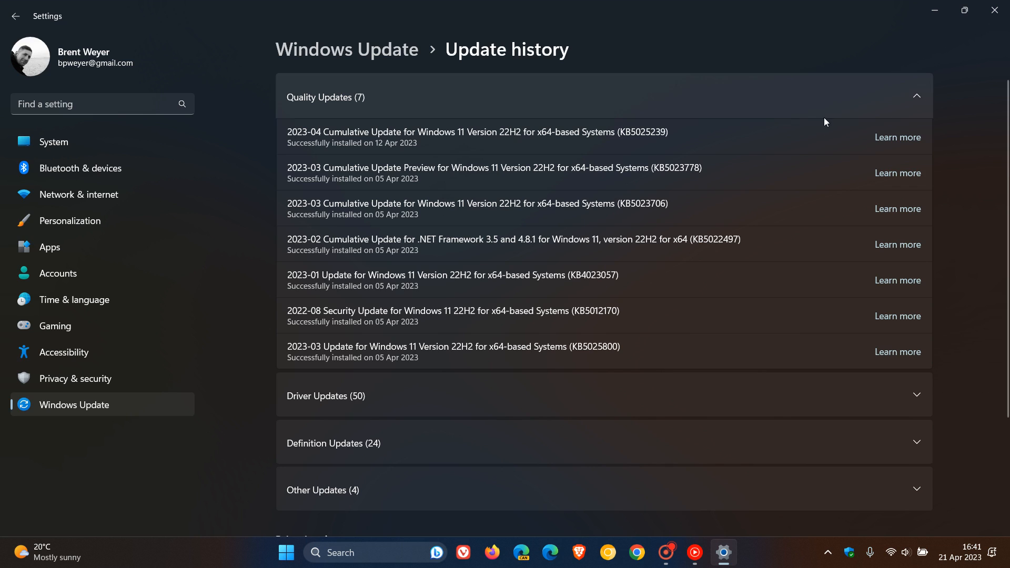
{"action": "mouse_move", "coordinate": [959, 137]}
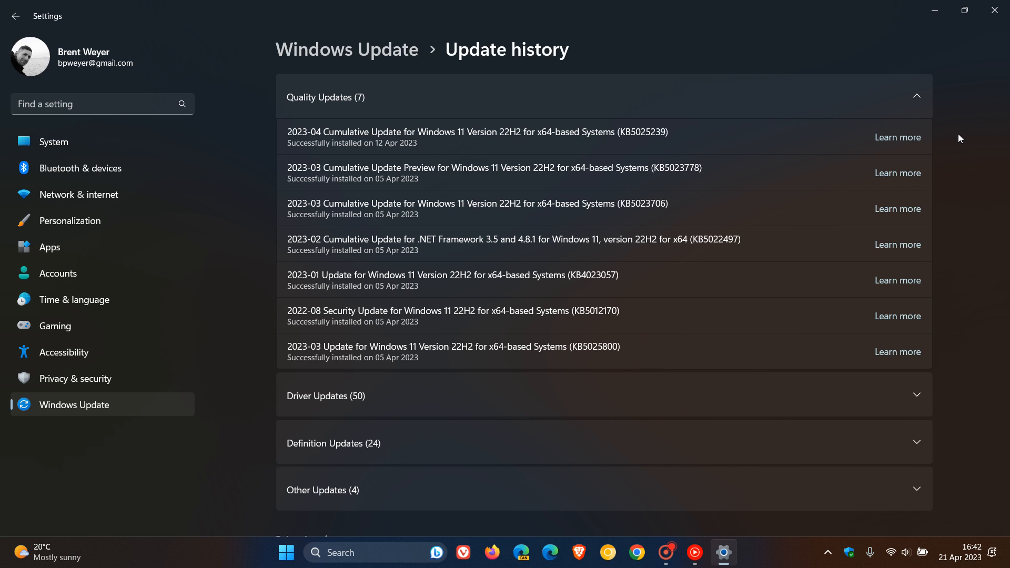
{"action": "mouse_move", "coordinate": [662, 278]}
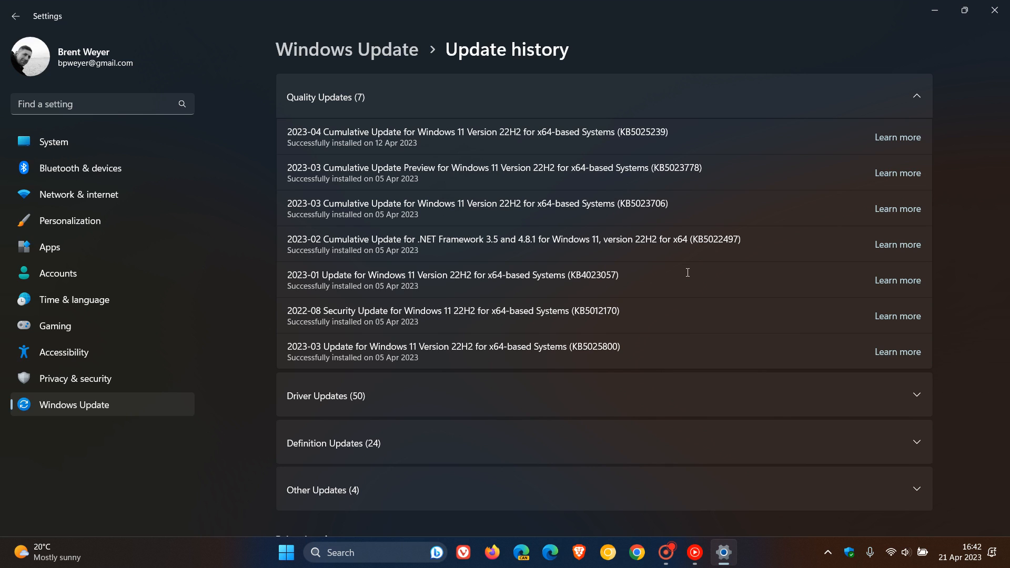
{"action": "mouse_move", "coordinate": [710, 272]}
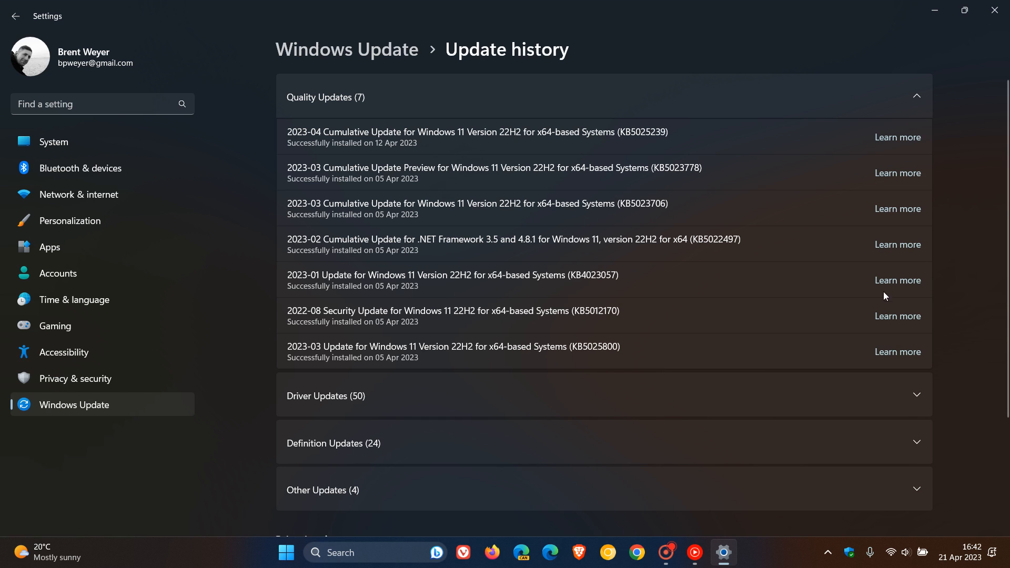
{"action": "left_click", "coordinate": [896, 280]}
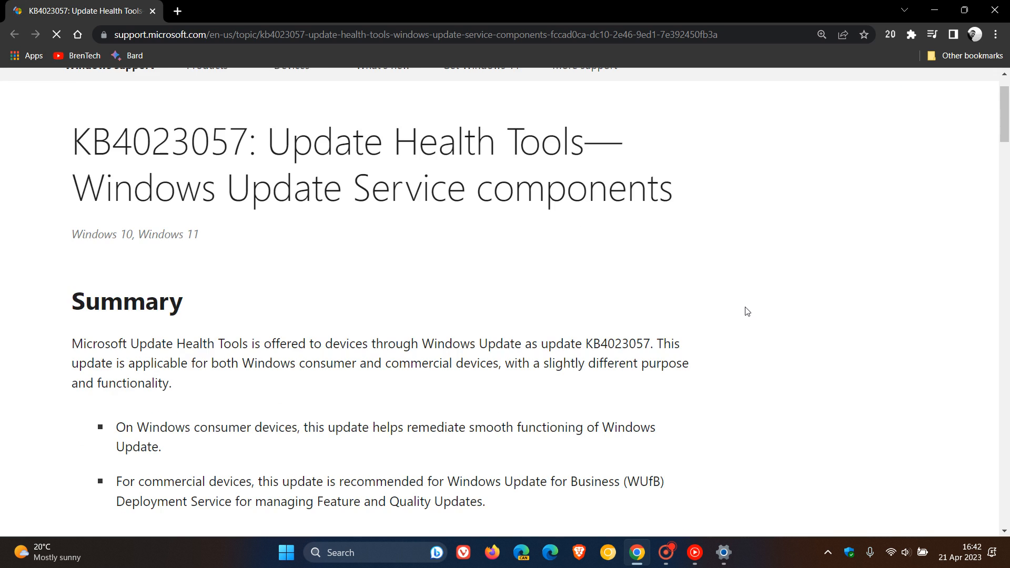
- Read the KB4023057 summary, highlighting the Update Health Tools, consumer and commercial device notes
{"action": "scroll", "scroll_direction": "down", "scroll_amount": 3}
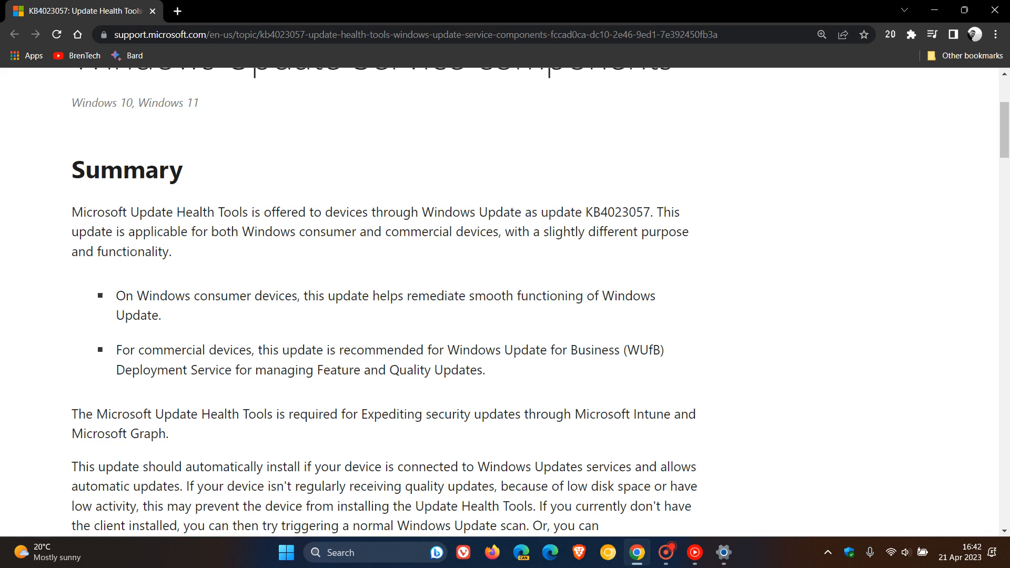
{"action": "left_click_drag", "start_coordinate": [127, 212], "coordinate": [248, 212]}
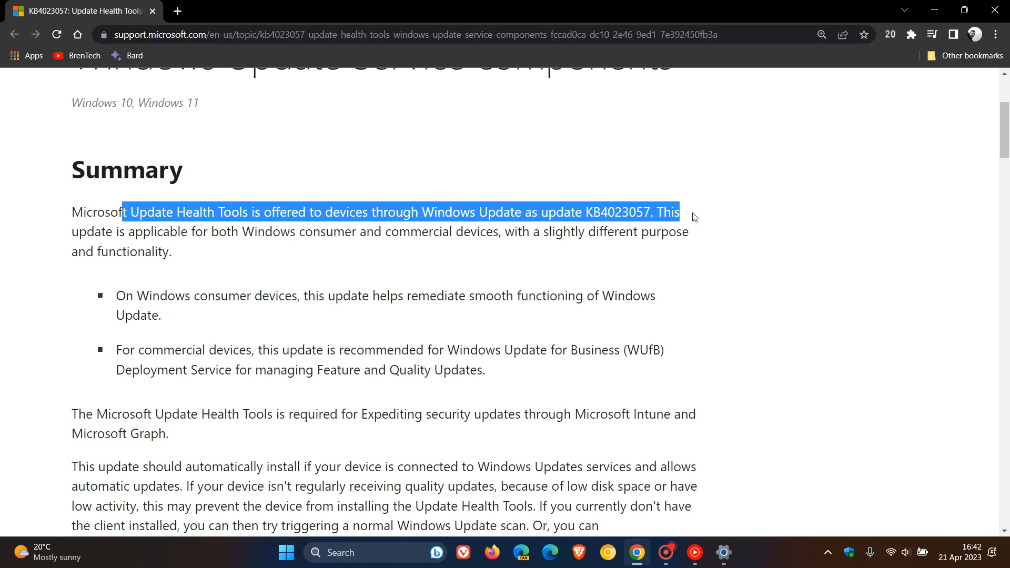
{"action": "left_click_drag", "start_coordinate": [694, 217], "coordinate": [700, 235]}
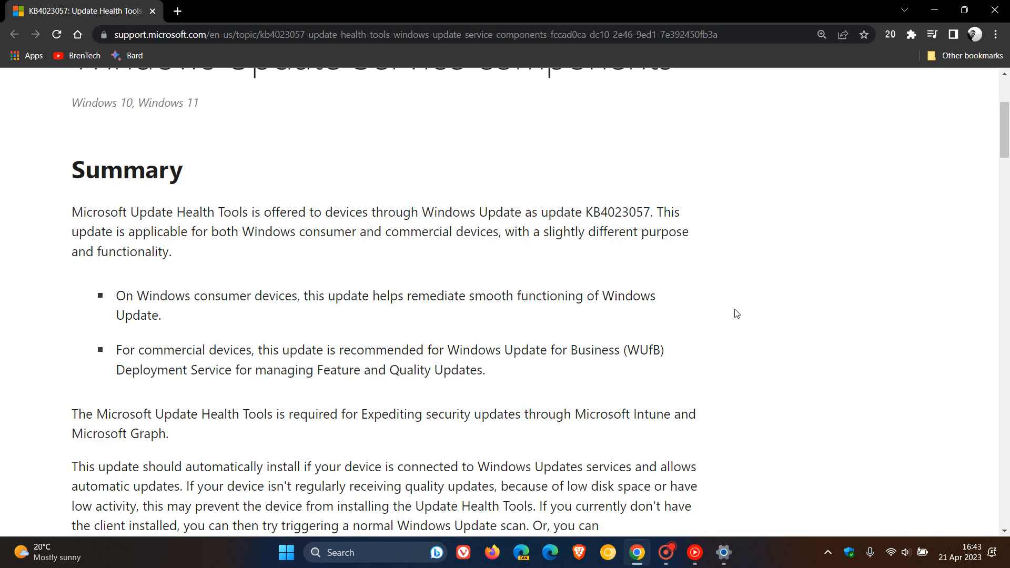
{"action": "mouse_move", "coordinate": [315, 313]}
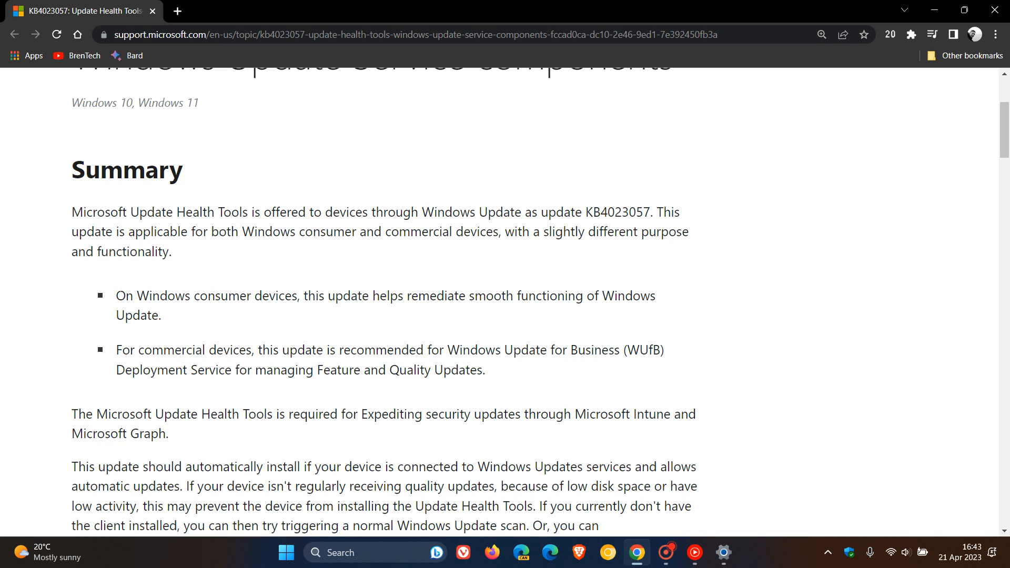
{"action": "left_click_drag", "start_coordinate": [116, 296], "coordinate": [163, 316]}
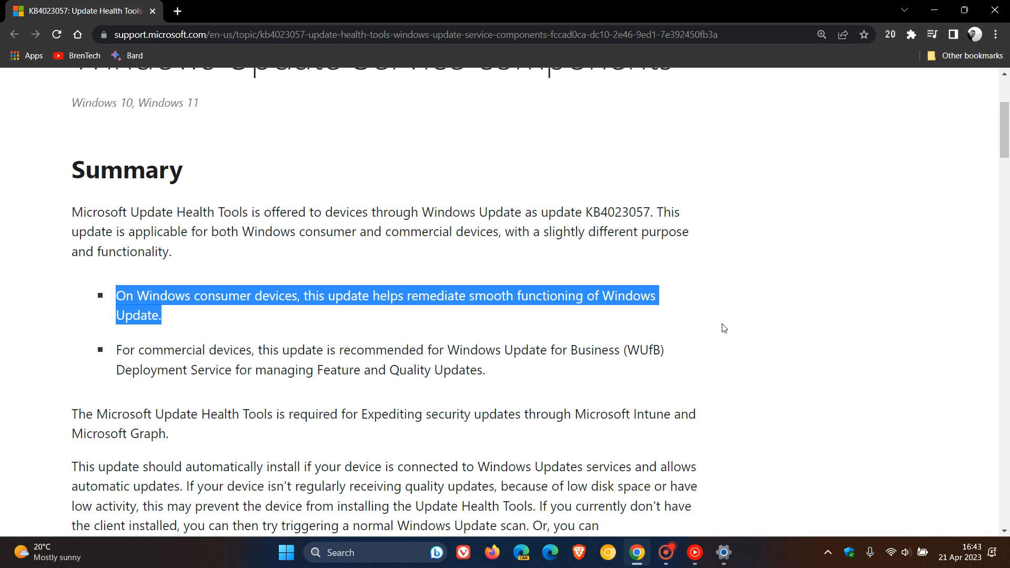
{"action": "left_click", "coordinate": [361, 398]}
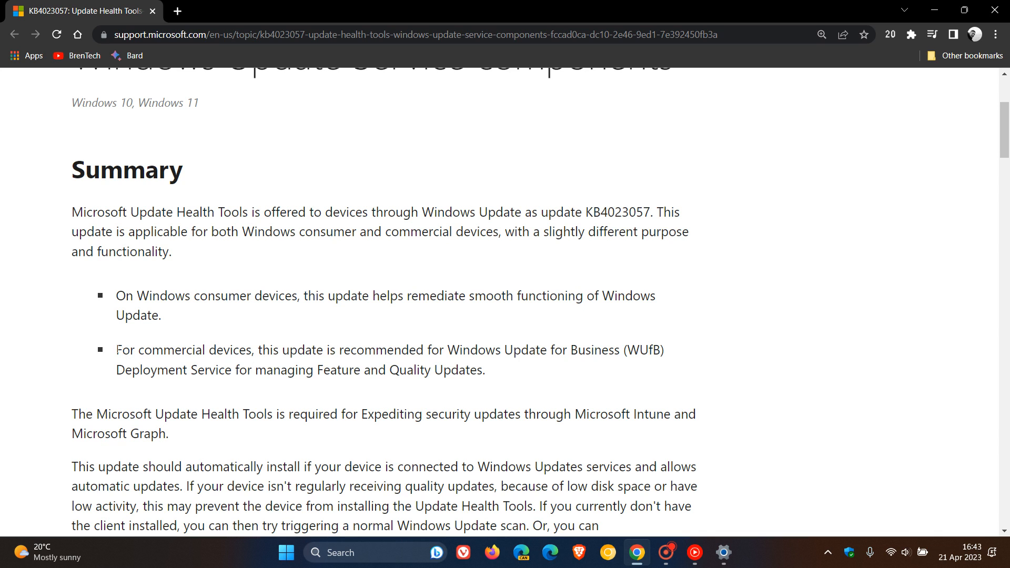
{"action": "left_click_drag", "start_coordinate": [115, 349], "coordinate": [329, 369]}
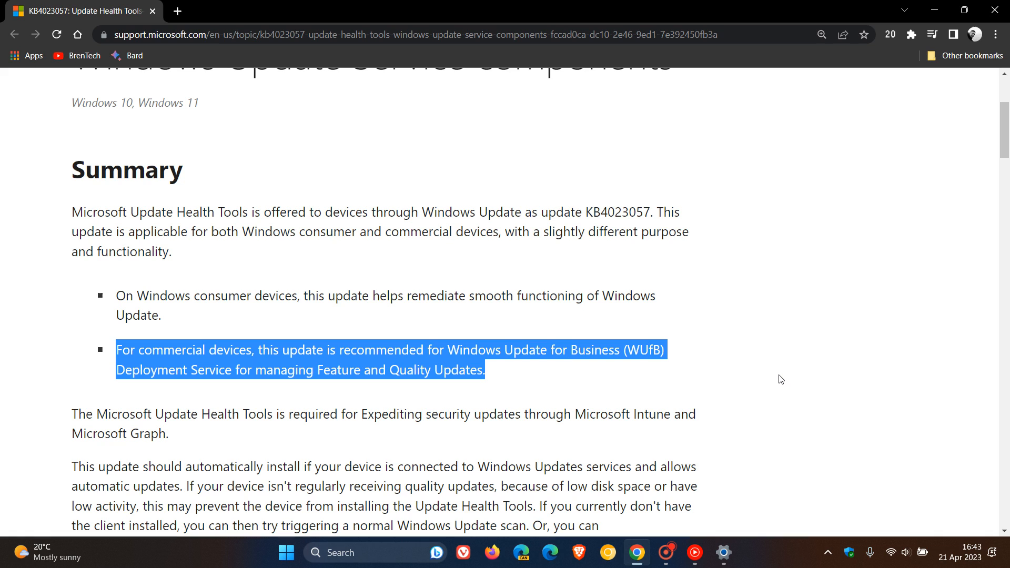
{"action": "left_click", "coordinate": [780, 379]}
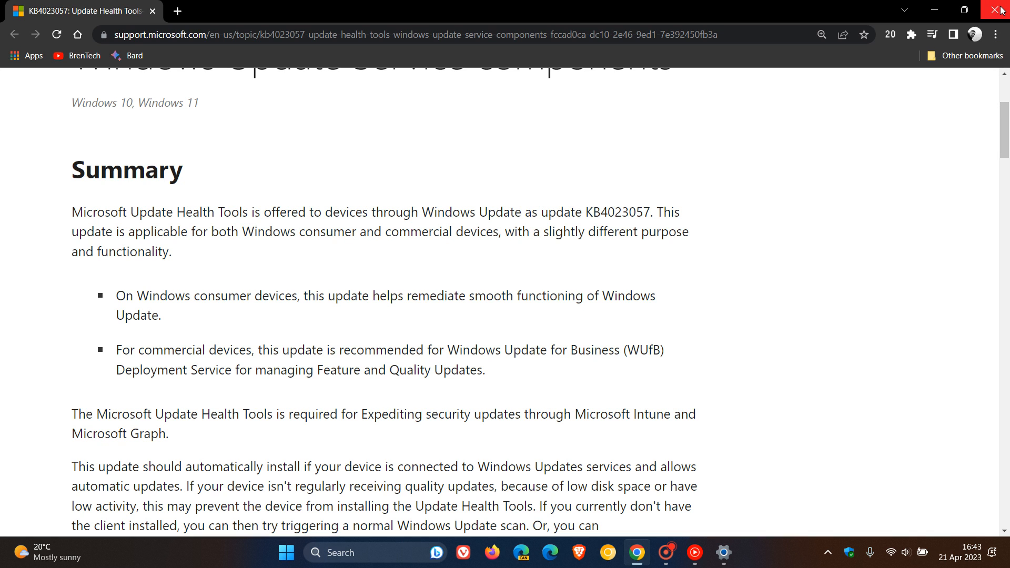
- Close the support article browser, returning to the update history in Settings
{"action": "left_click", "coordinate": [722, 553]}
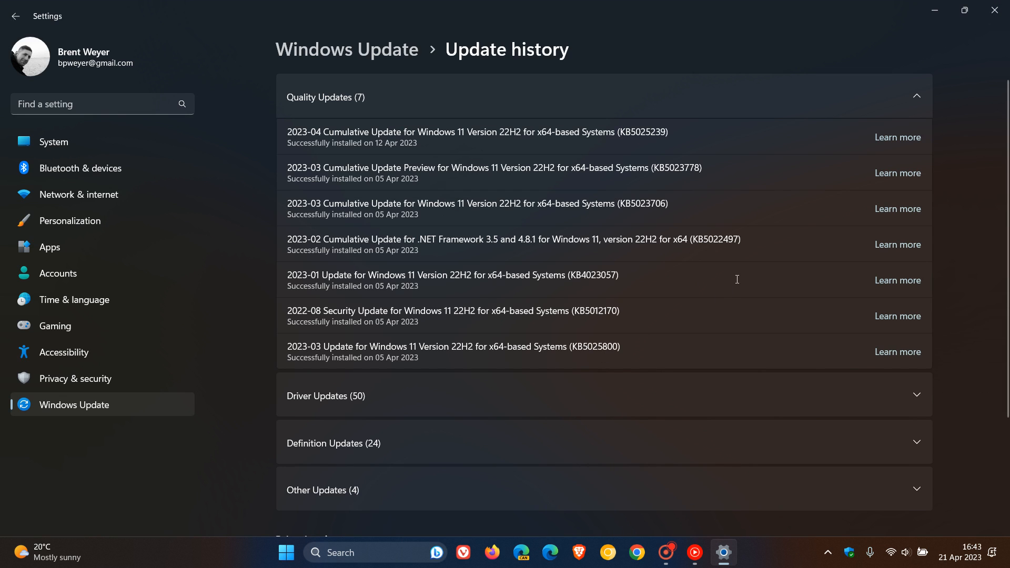
{"action": "mouse_move", "coordinate": [437, 399]}
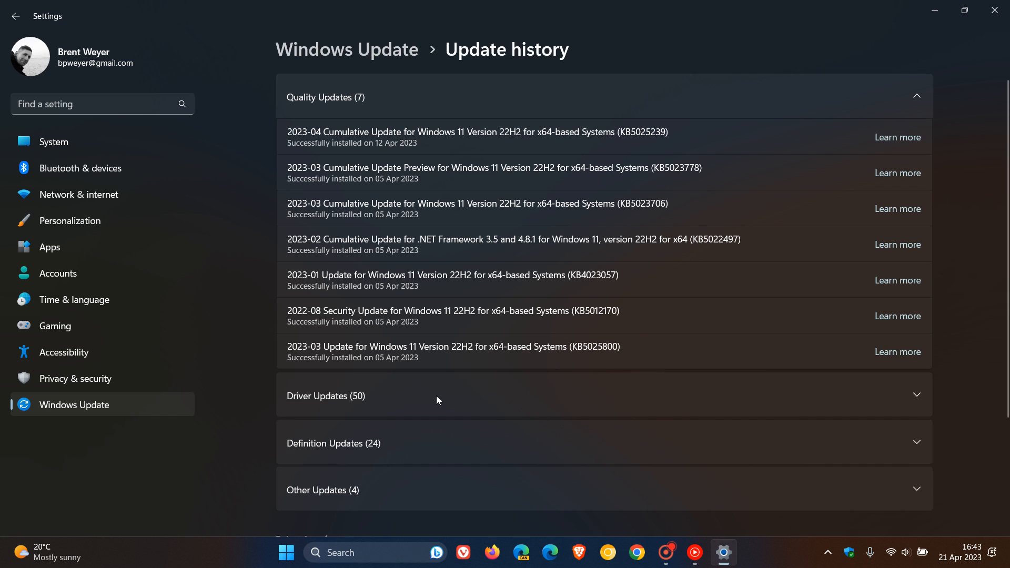
- Show Apps > Installed apps scrolled to Microsoft Update Health Tools at 1,02 MB
{"action": "left_click", "coordinate": [50, 246]}
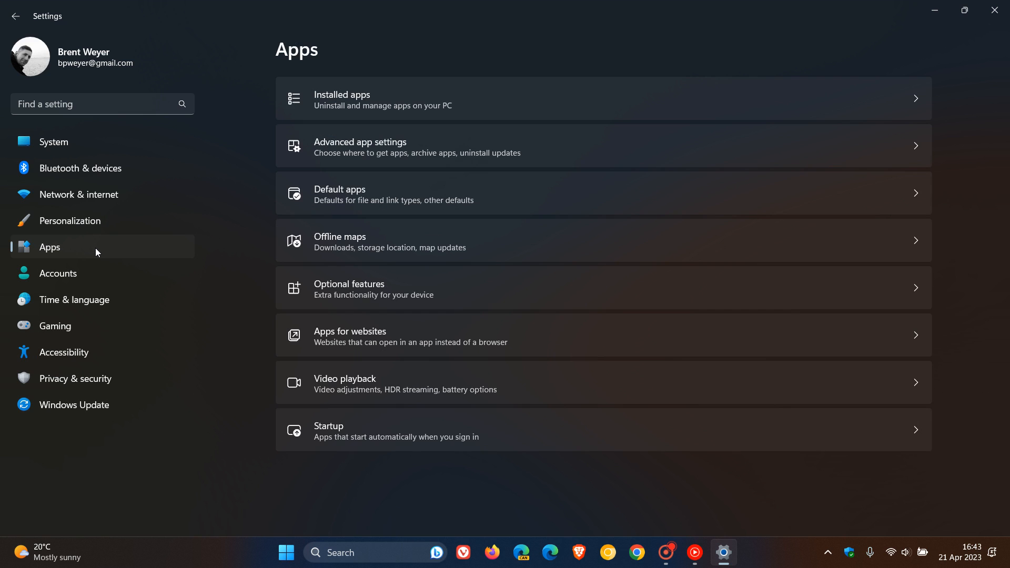
{"action": "mouse_move", "coordinate": [690, 108]}
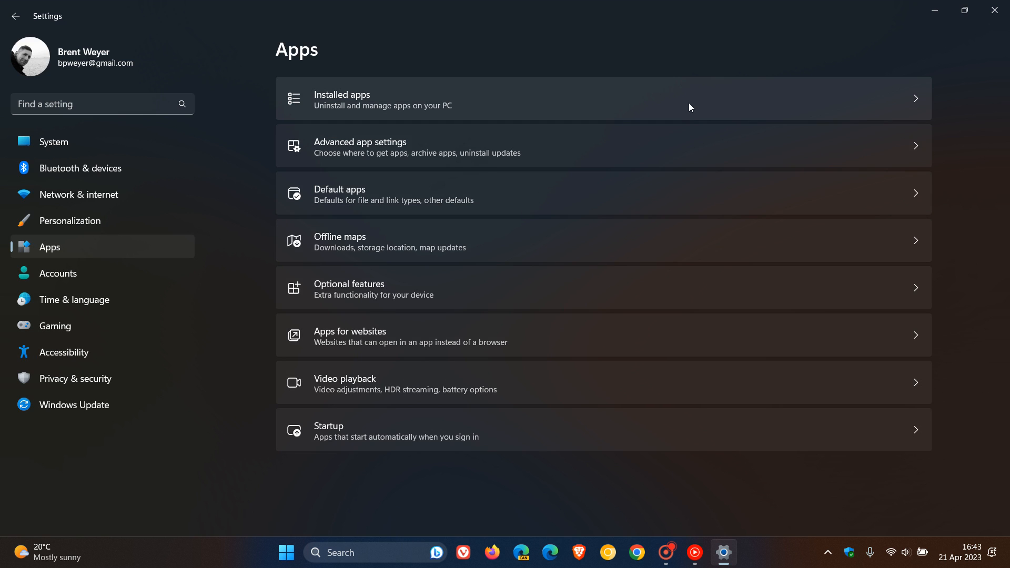
{"action": "left_click", "coordinate": [383, 99]}
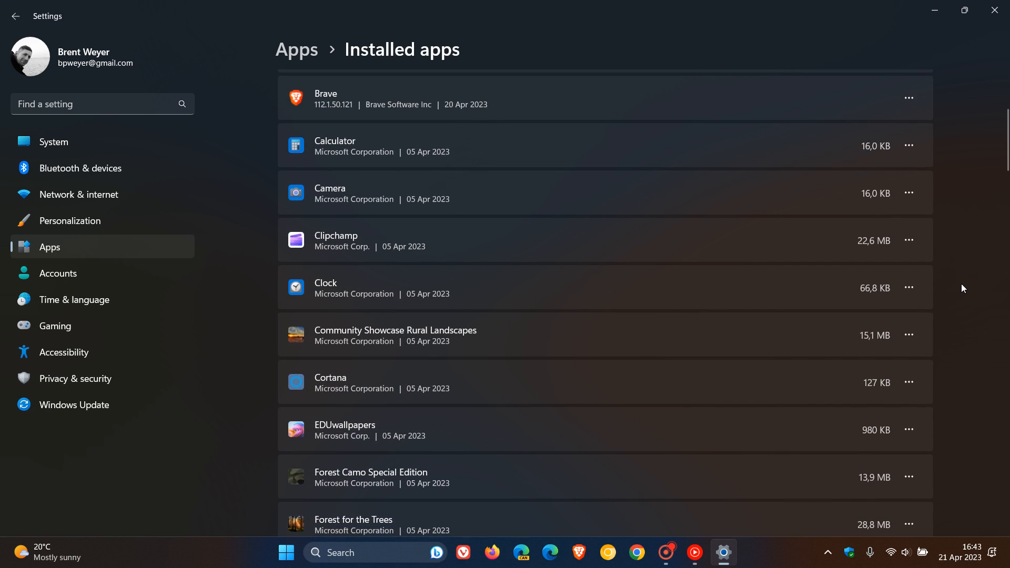
{"action": "scroll", "scroll_direction": "down", "scroll_amount": 3}
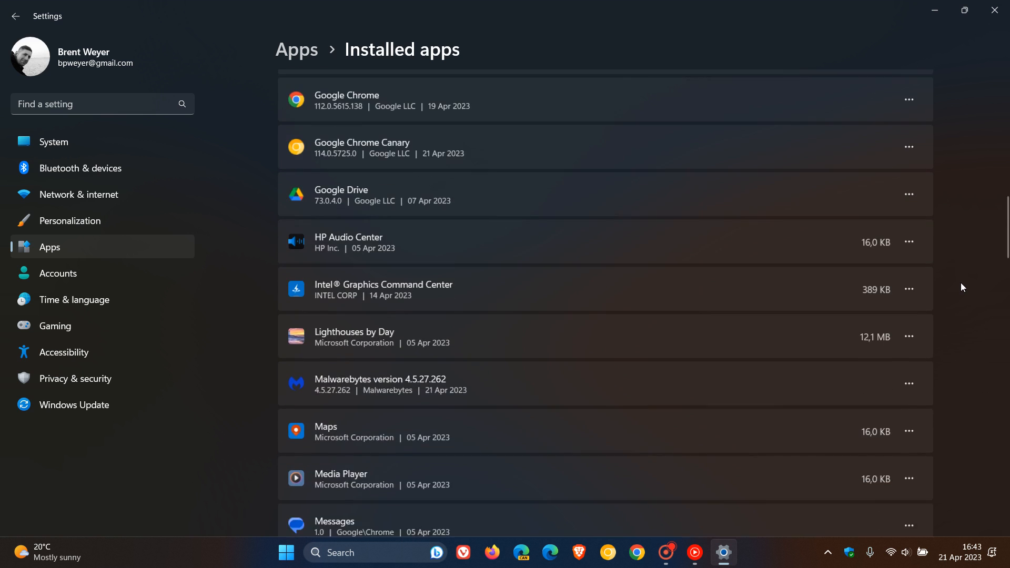
{"action": "scroll", "scroll_direction": "down", "scroll_amount": 3}
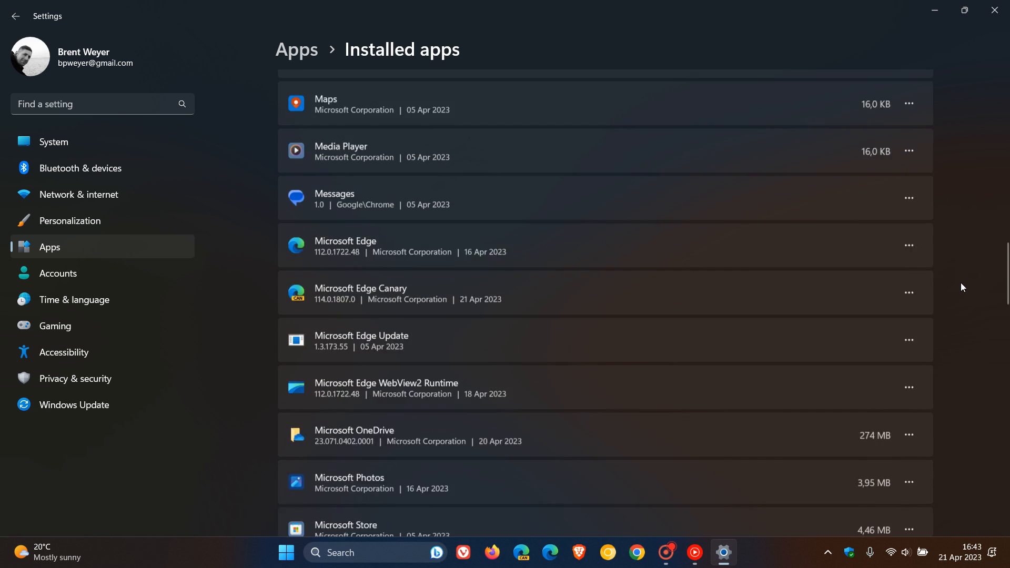
{"action": "scroll", "scroll_direction": "down", "scroll_amount": 3}
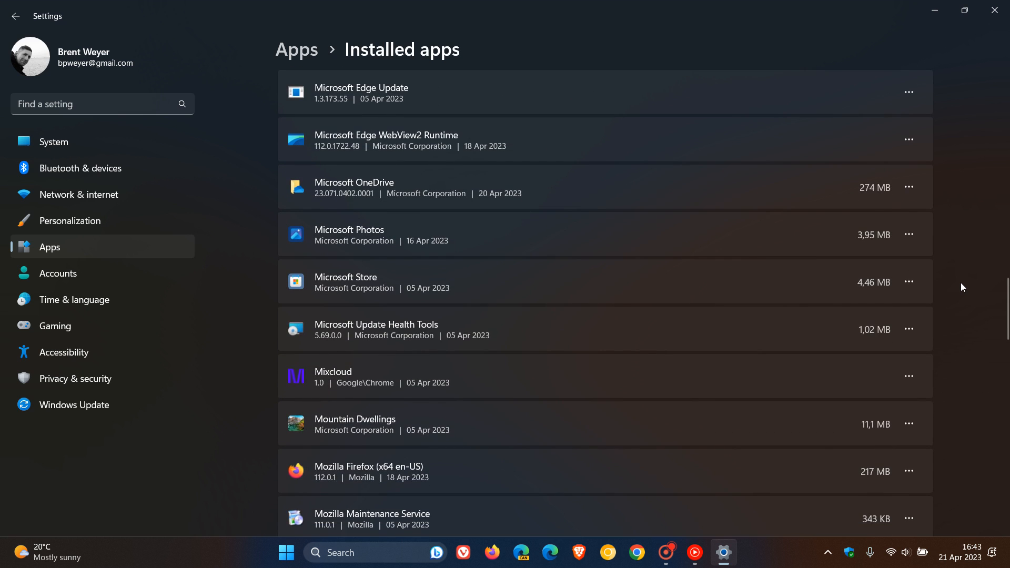
{"action": "scroll", "scroll_direction": "down", "scroll_amount": 3}
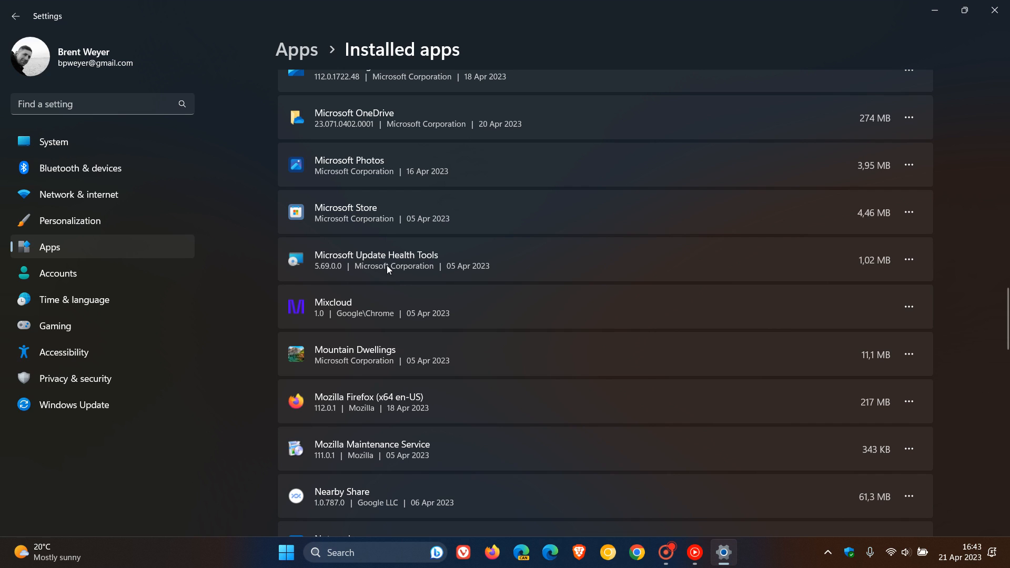
{"action": "mouse_move", "coordinate": [856, 274]}
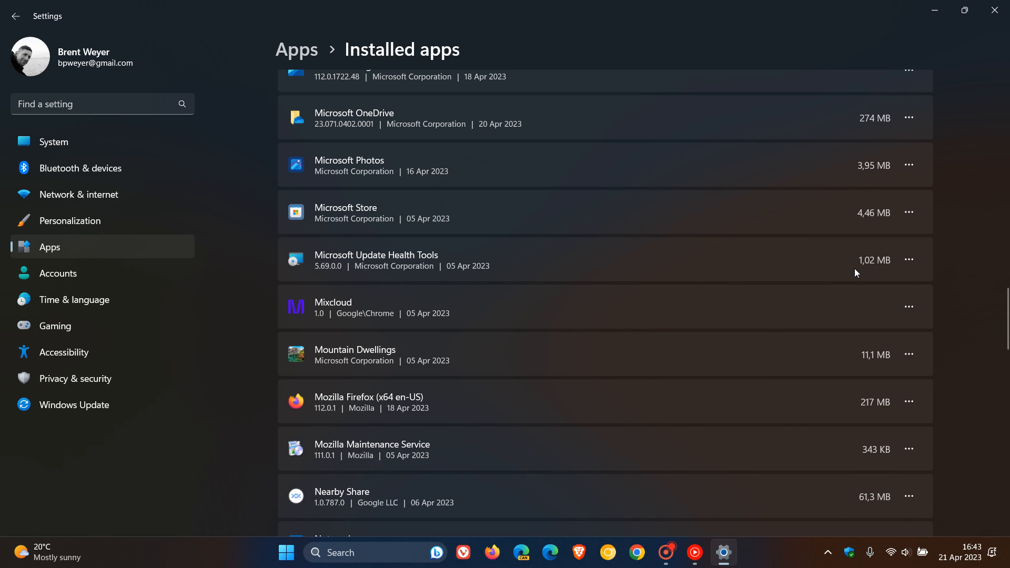
{"action": "mouse_move", "coordinate": [644, 272]}
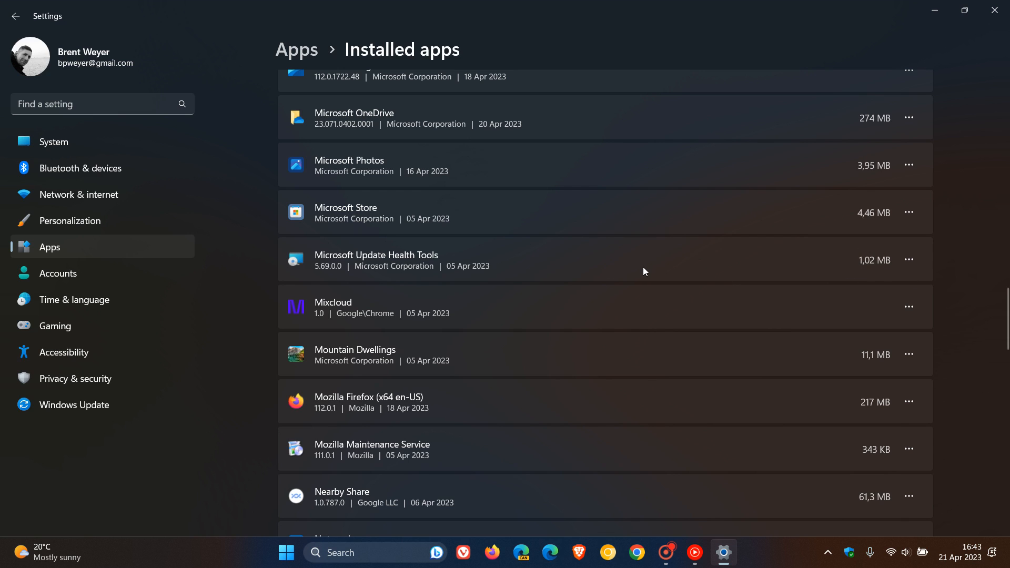
{"action": "mouse_move", "coordinate": [660, 265]}
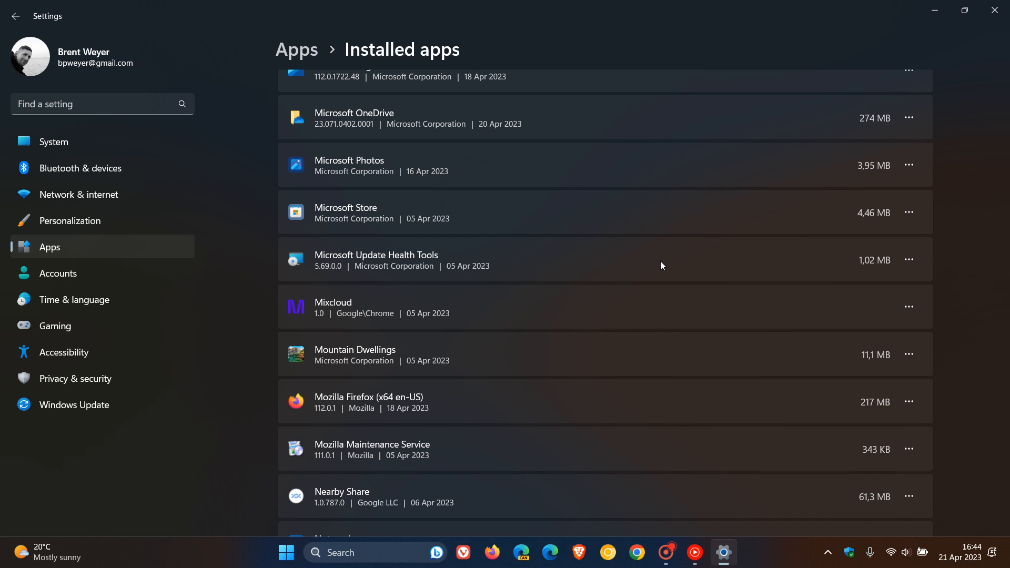
{"action": "mouse_move", "coordinate": [995, 11]}
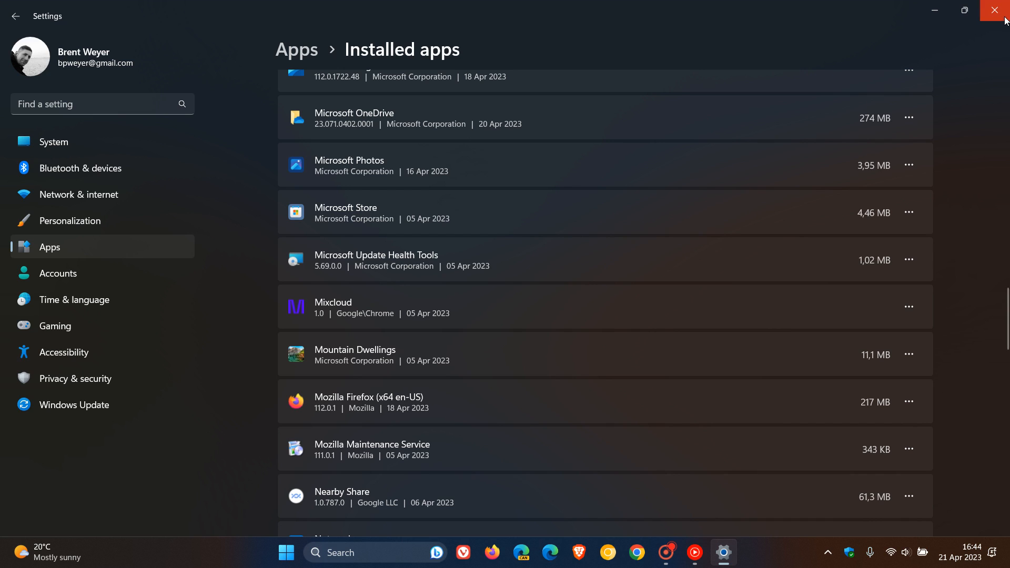
- Close the Settings window, leaving the desktop wallpaper showing
{"action": "left_click", "coordinate": [997, 10]}
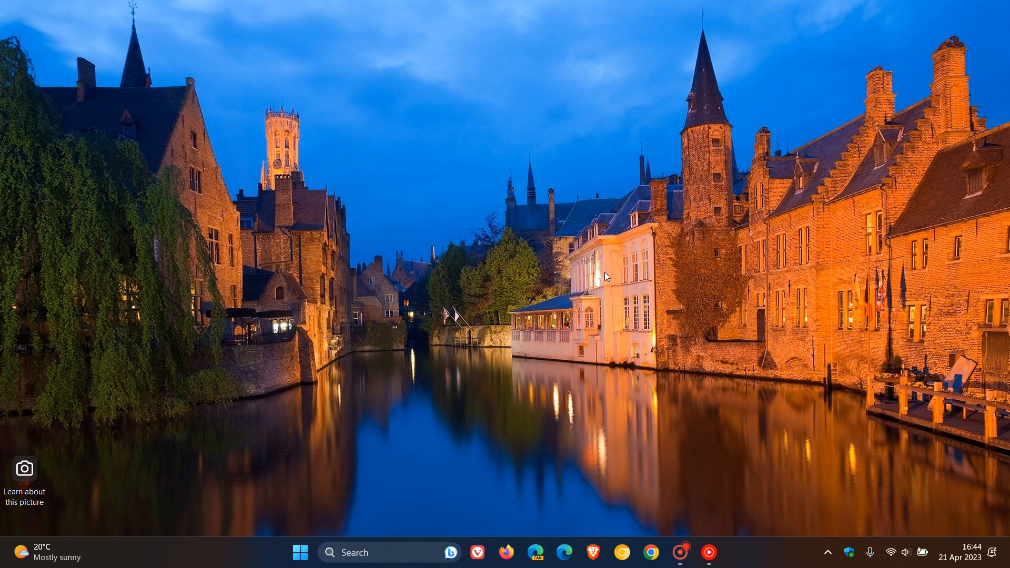
{"action": "mouse_move", "coordinate": [734, 231]}
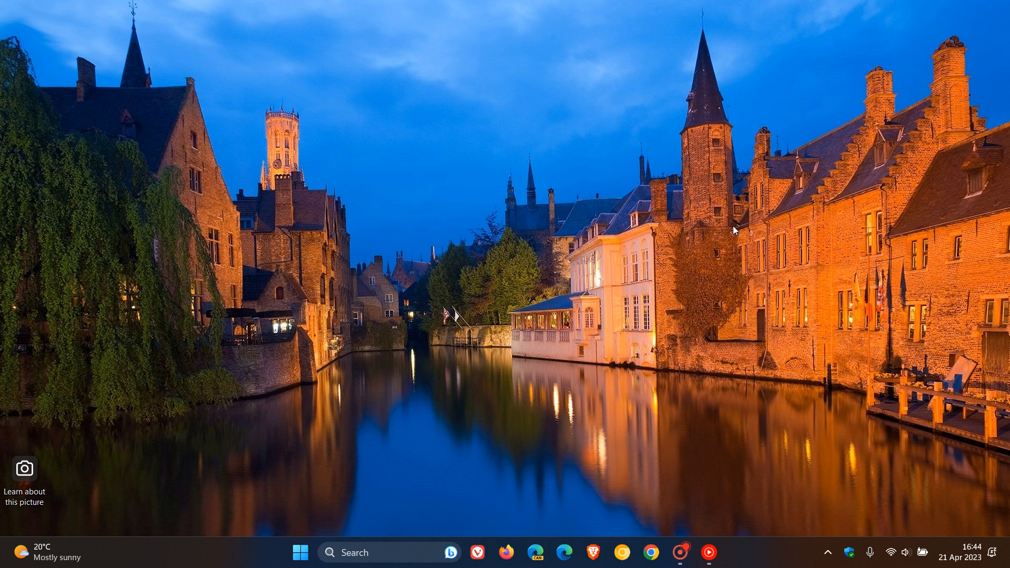
{"action": "mouse_move", "coordinate": [680, 271]}
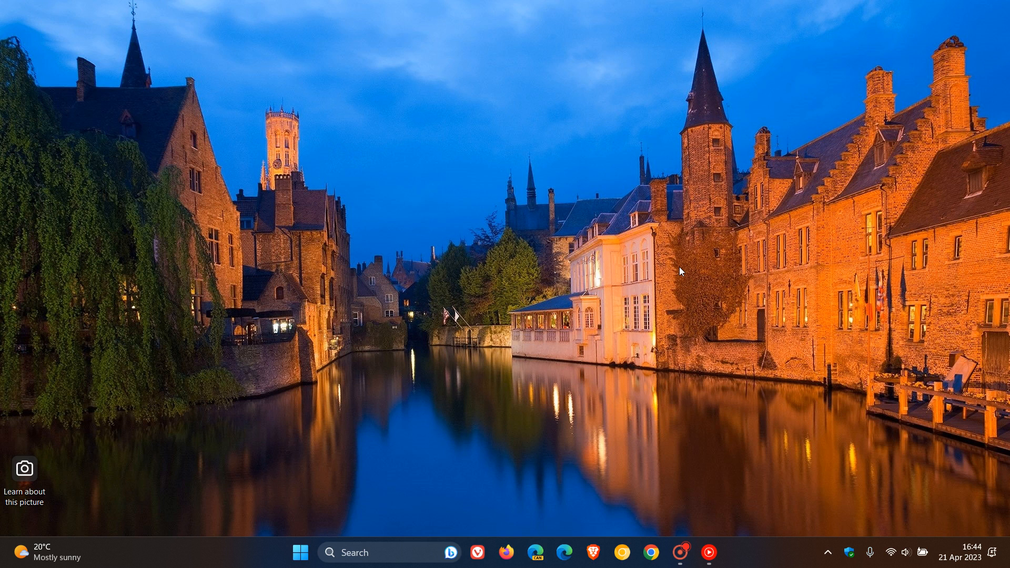